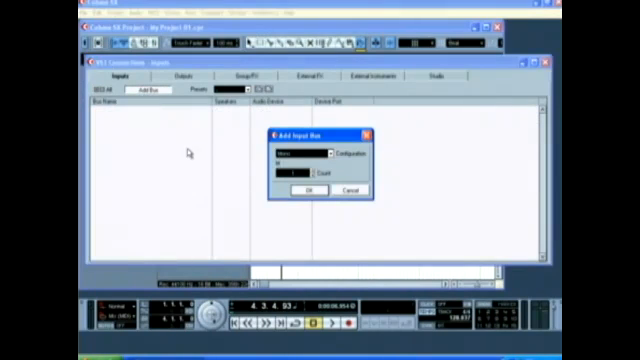
# - Add a stereo input bus with Left and Right channels, then begin adding another input bus
pyautogui.click(305, 155)
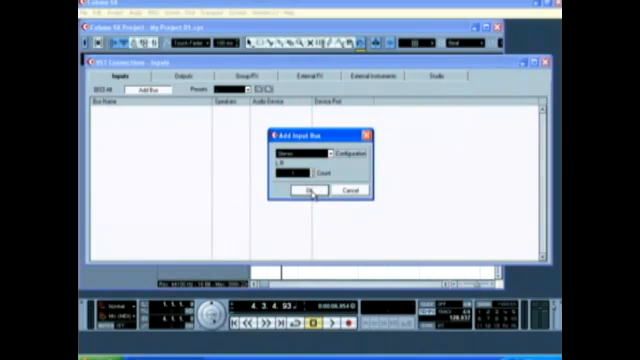
pyautogui.click(305, 190)
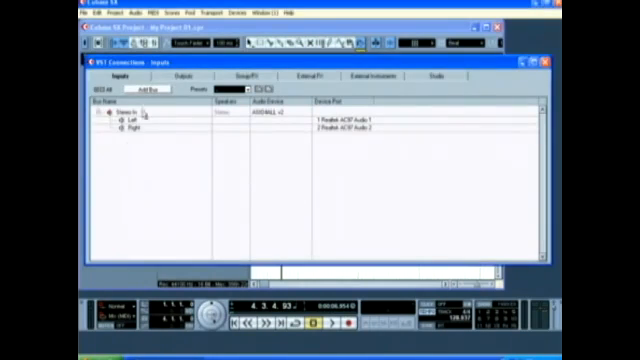
pyautogui.click(148, 93)
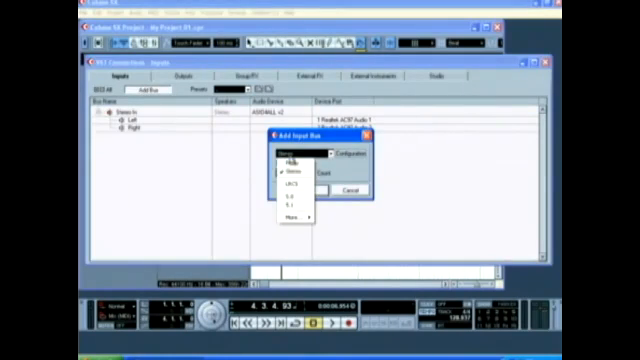